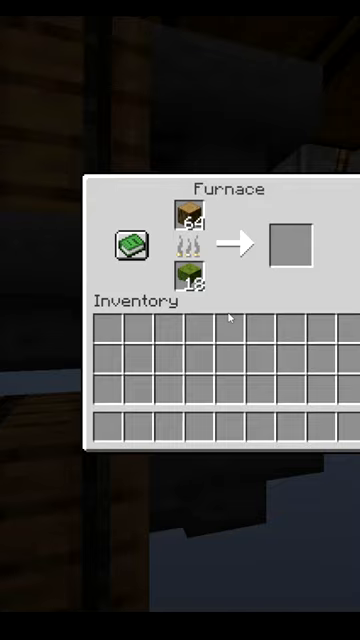
# - Close the furnace window with Escape to begin the farm tour
pyautogui.press('Escape')
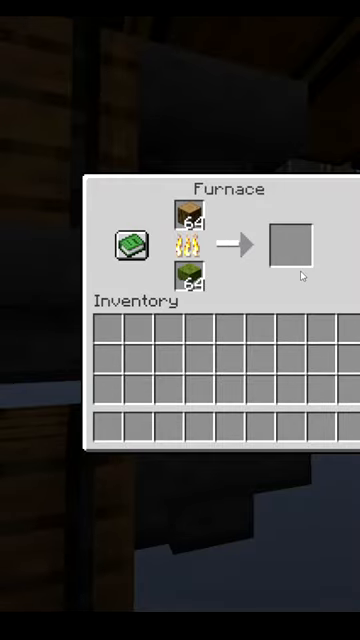
pyautogui.press('Escape')
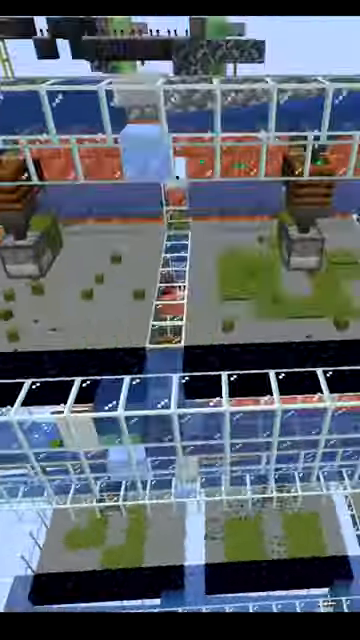
pyautogui.moveTo(180, 320)
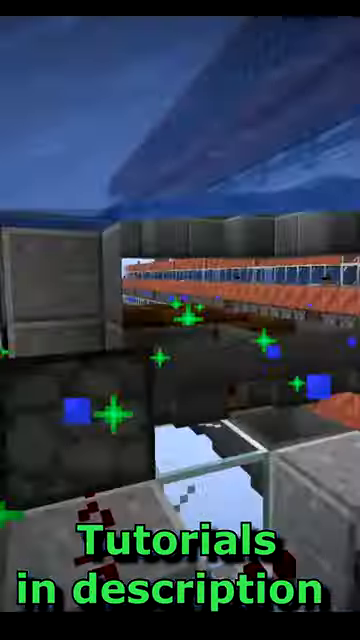
pyautogui.moveTo(180, 320)
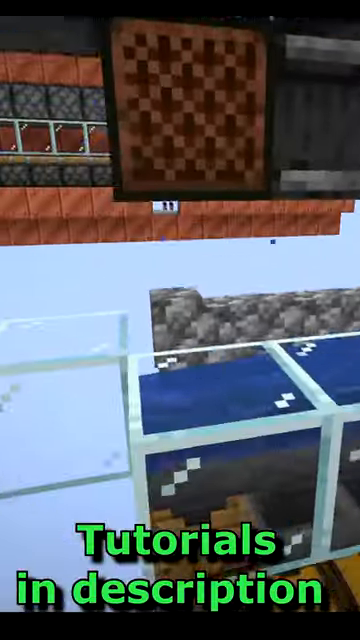